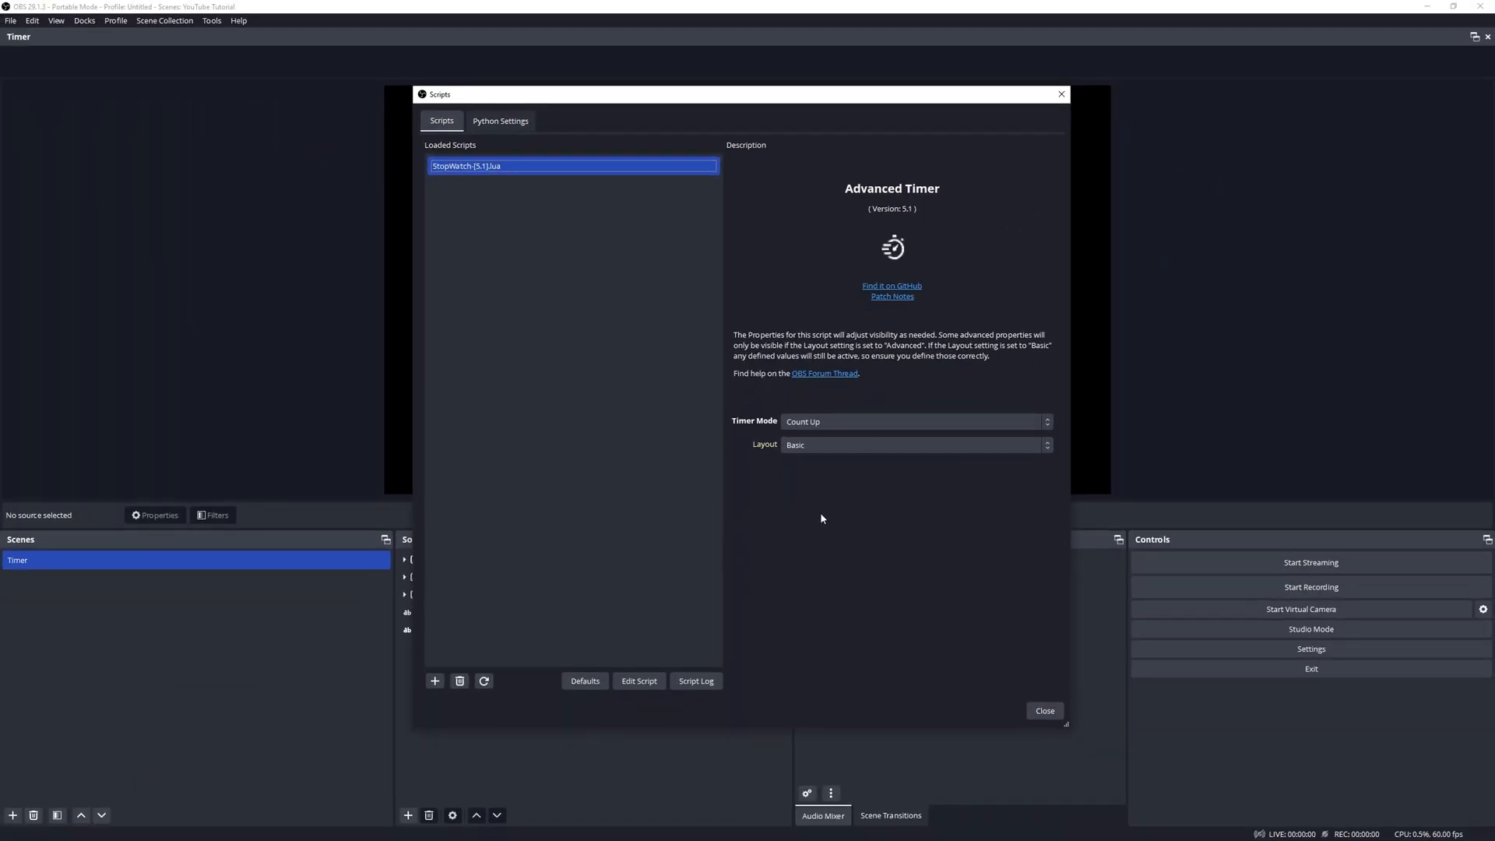
# - Change the Advanced Timer's Timer Mode to Count Down
pyautogui.click(914, 421)
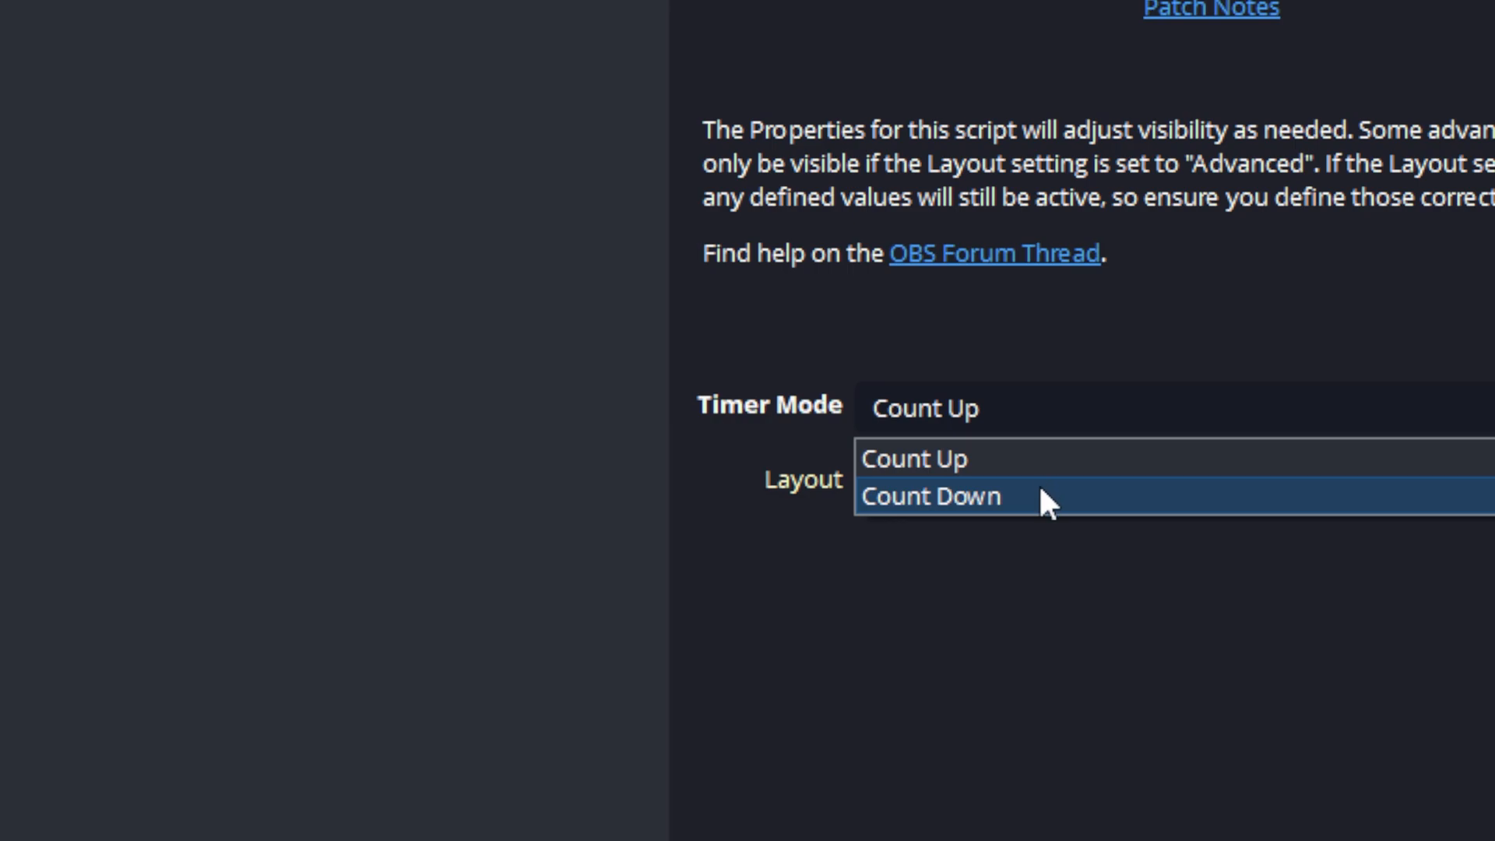
pyautogui.click(933, 496)
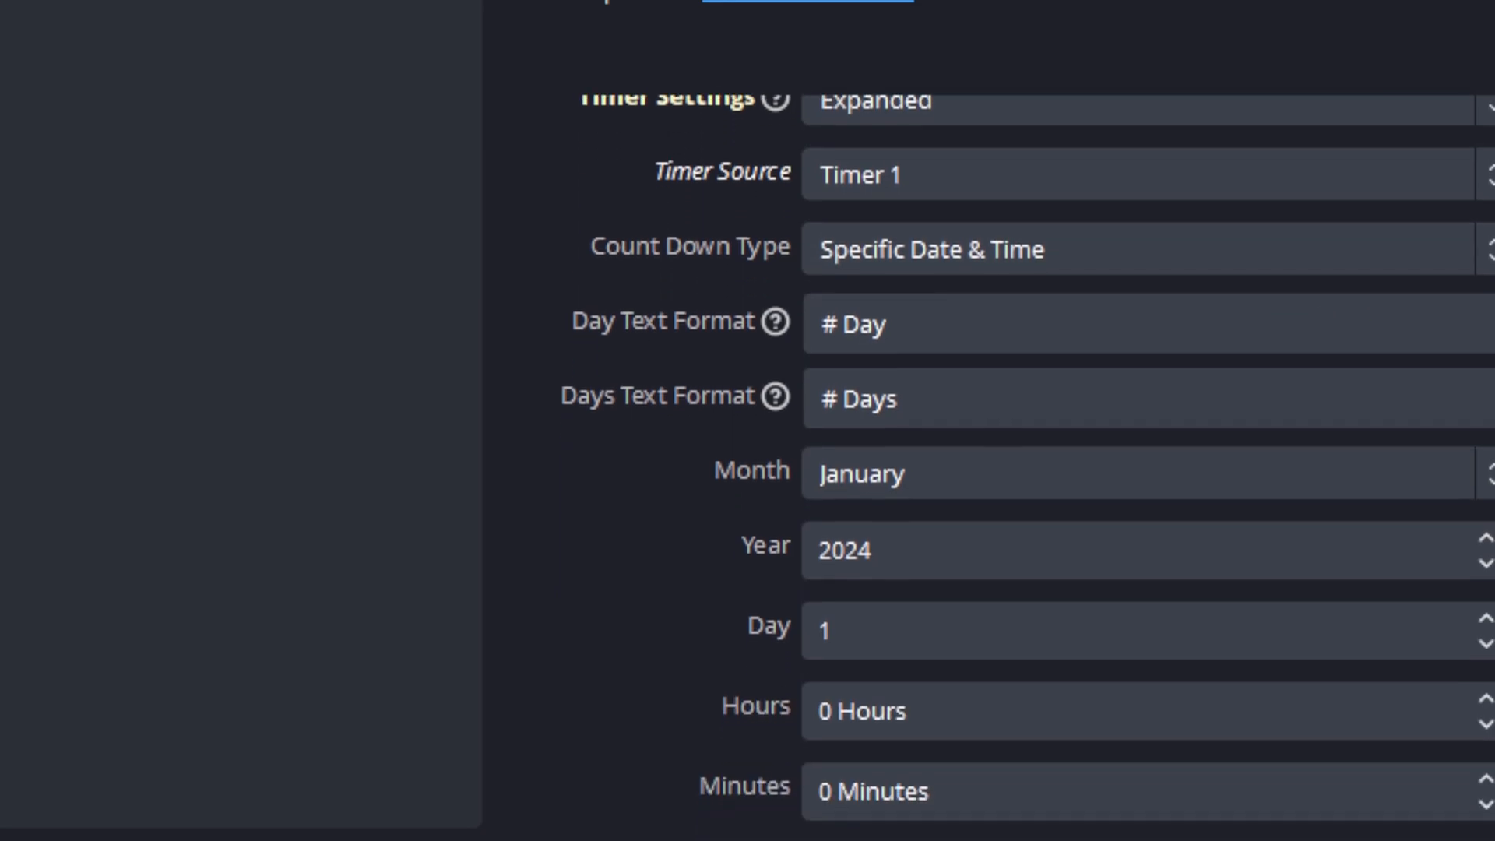
# - Scroll the script settings down to the Day/Days text format and date fields
pyautogui.scroll(-3)
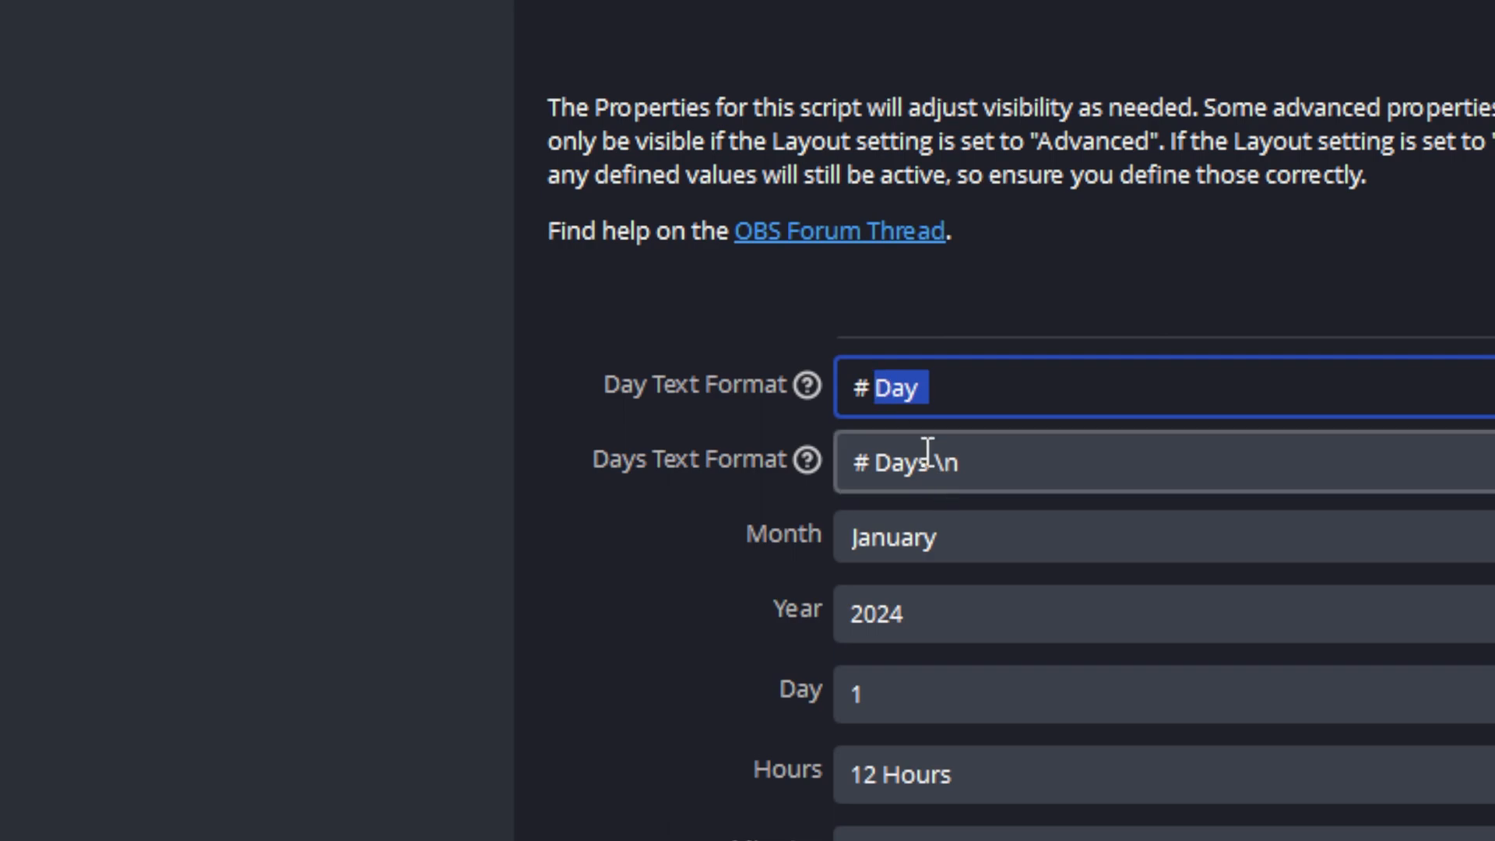
# - Scroll further down the script settings past the Hours and Days Text Format fields
pyautogui.scroll(-3)
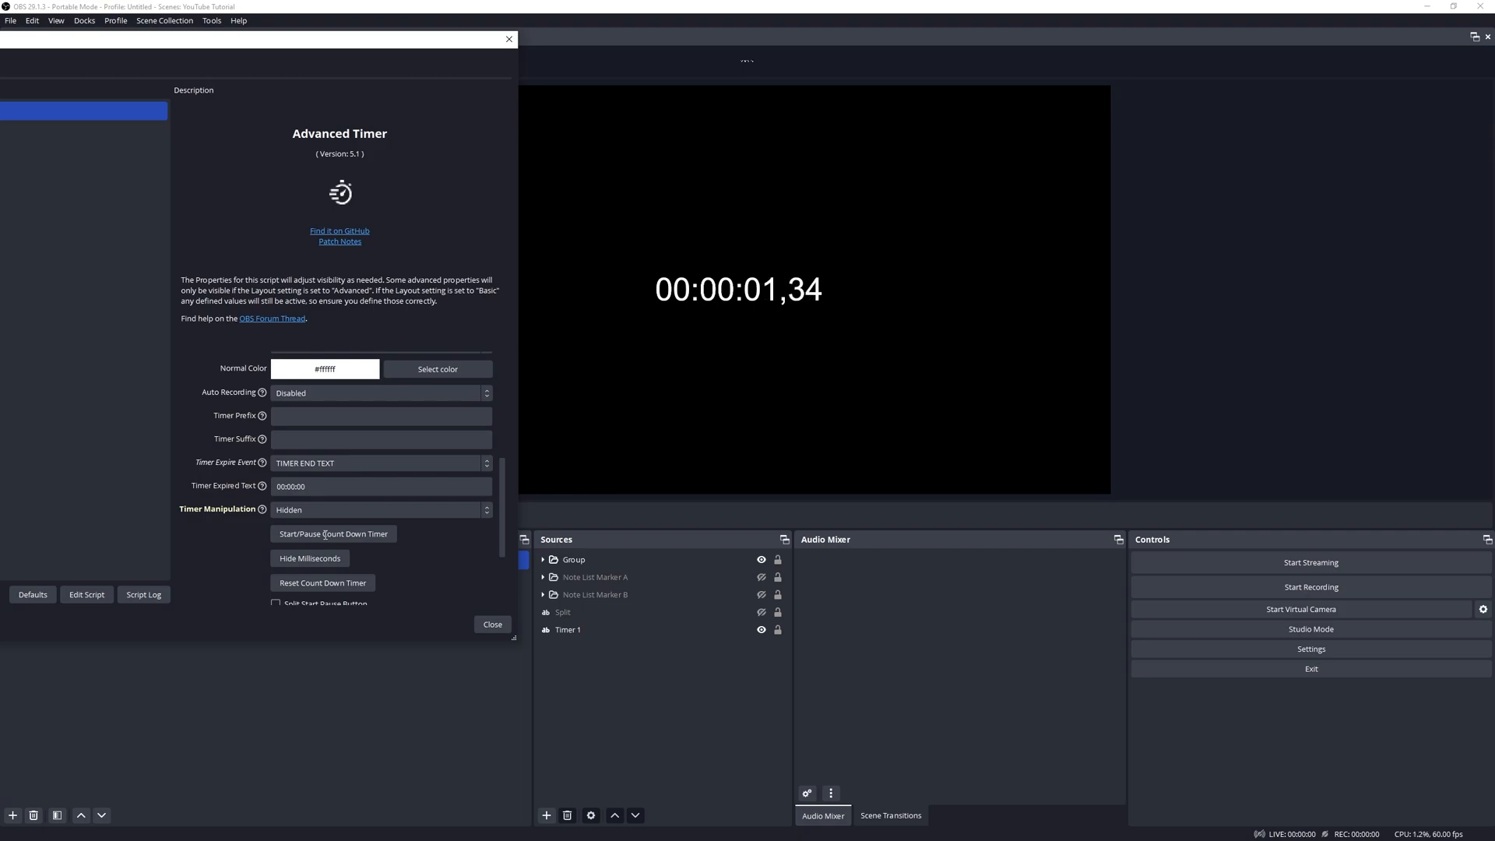
# - Start the countdown timer with TIMER END TEXT as the expire event
pyautogui.click(380, 462)
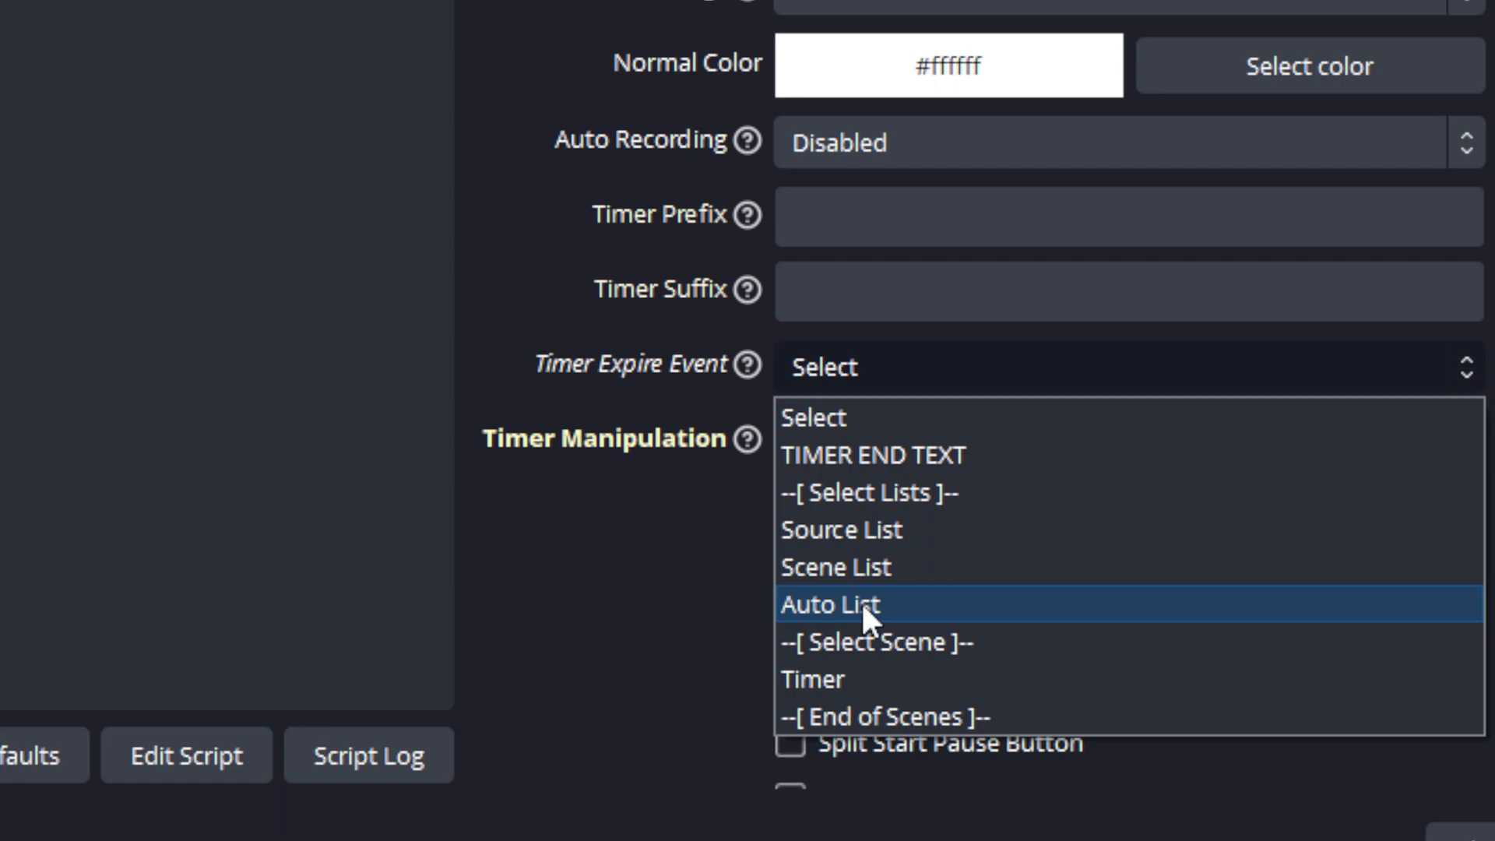
# - Choose Auto List in the Timer Expire Event dropdown
pyautogui.click(811, 680)
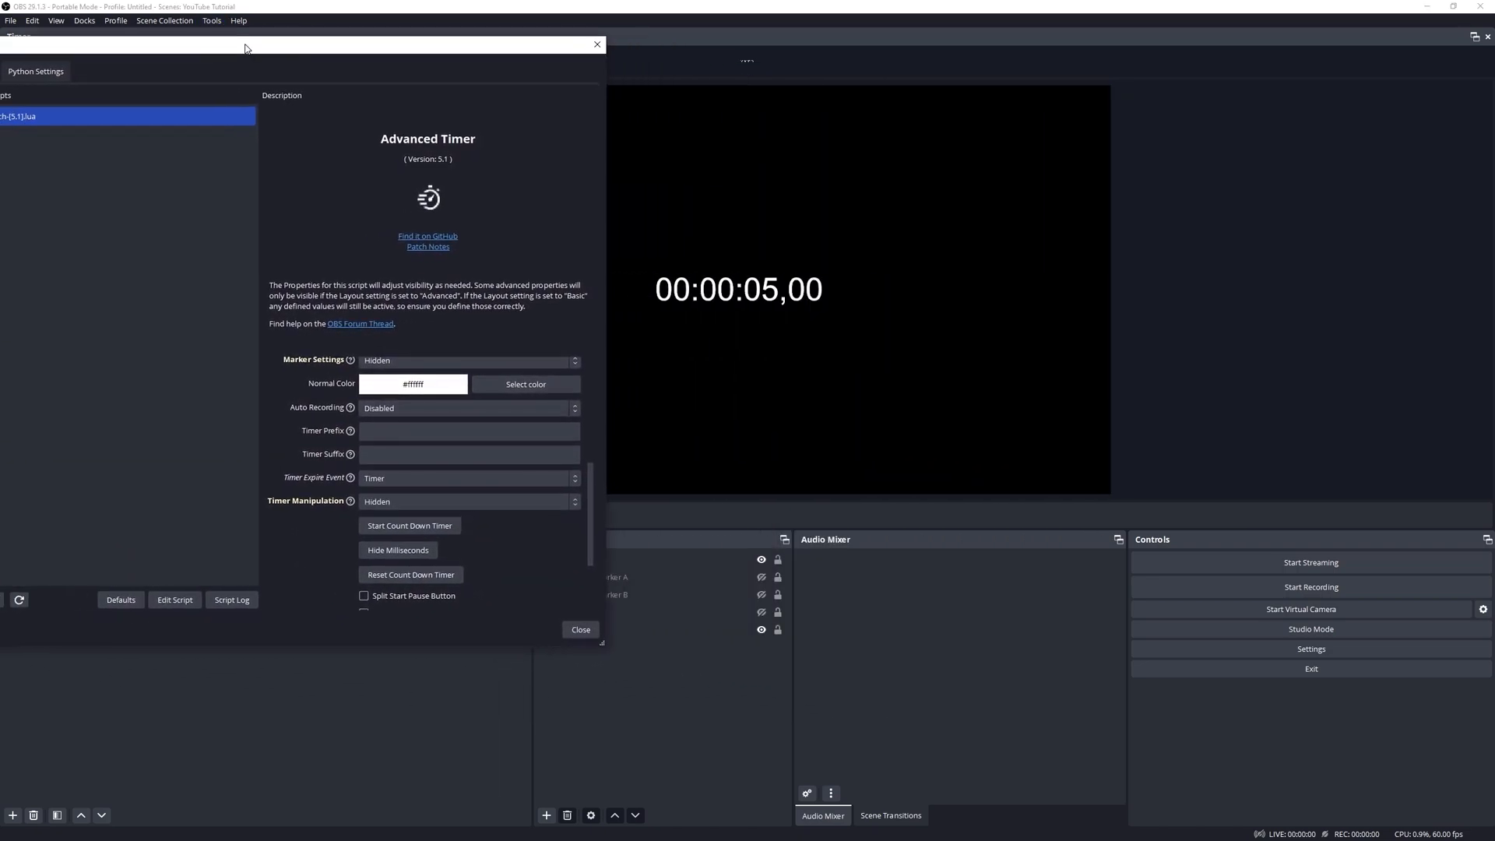